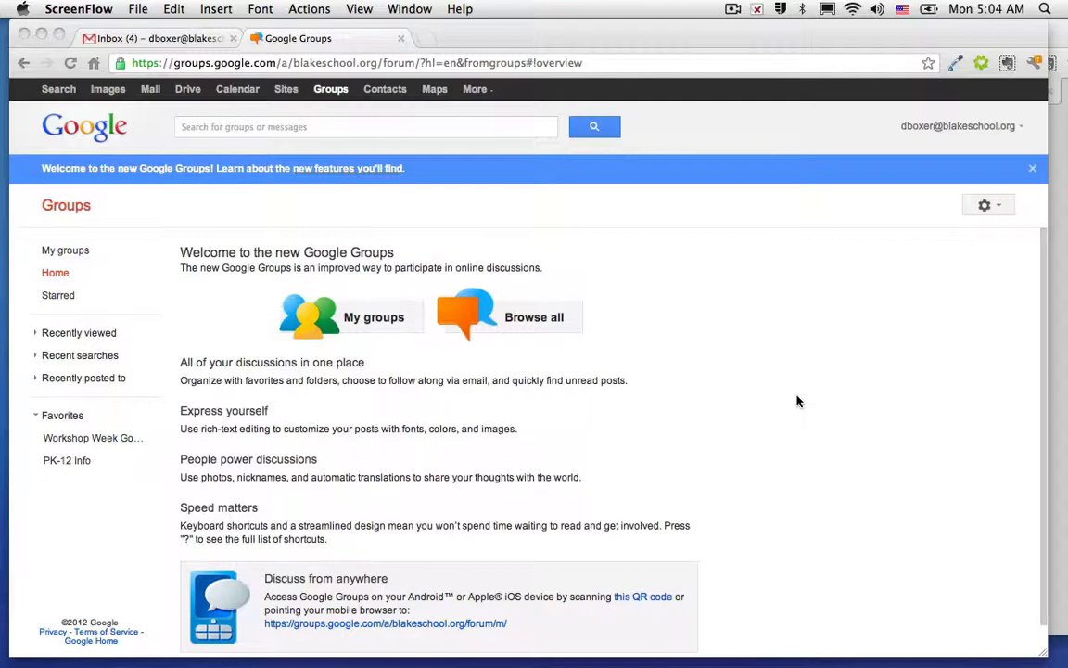
mouse_move(521, 412)
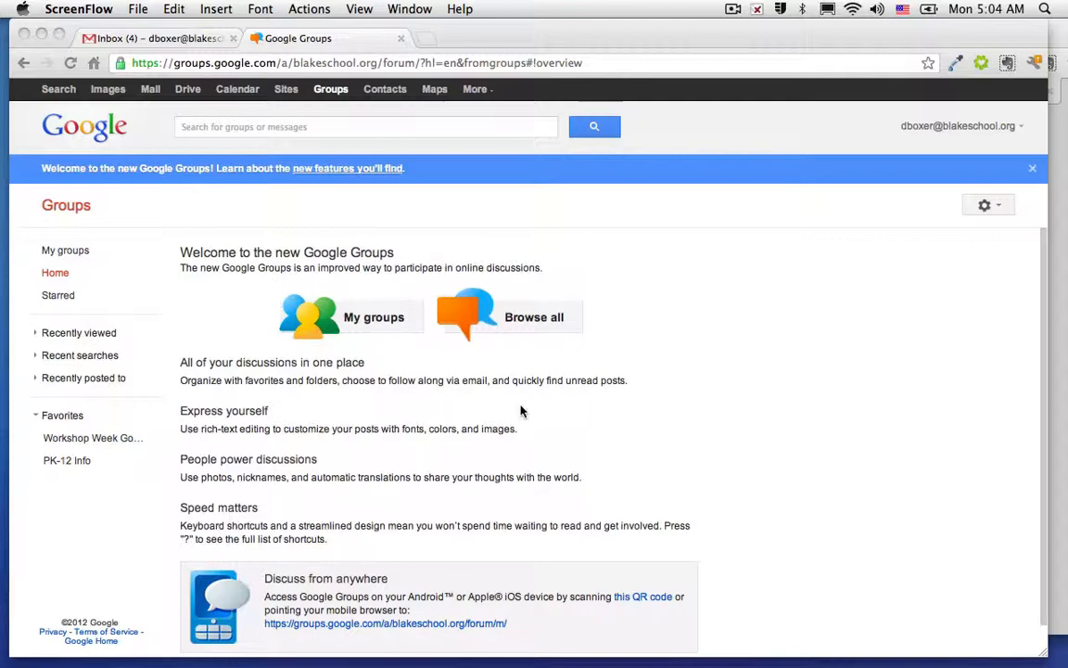
mouse_move(226, 420)
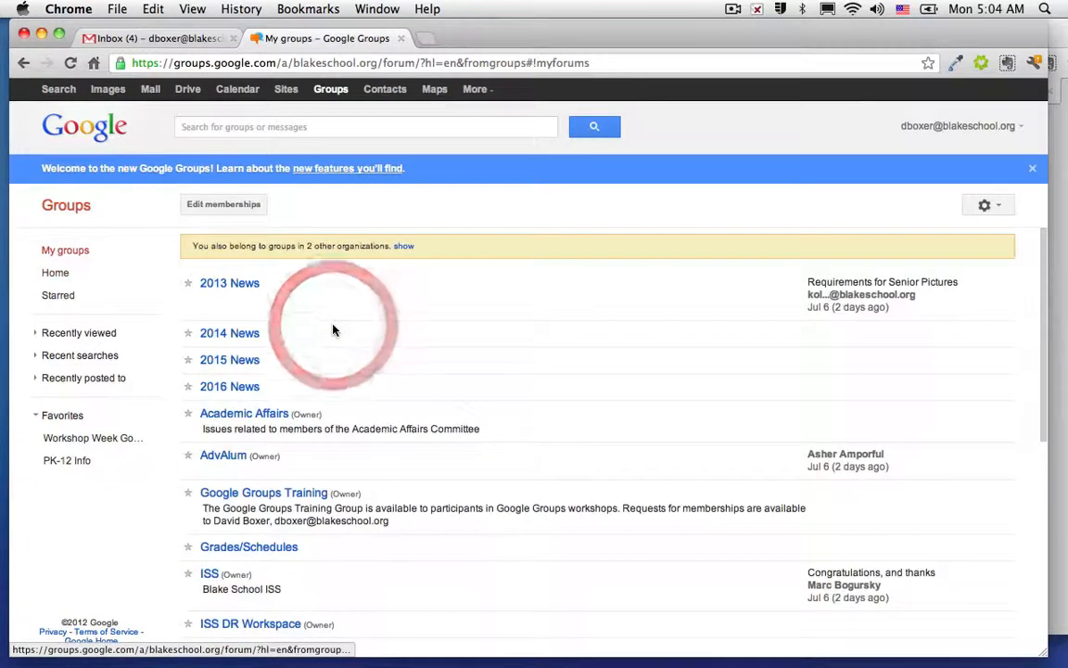
Open the Workshop Week Google Group Conference 2012 group from the bottom of My groups.
scroll("down", 3)
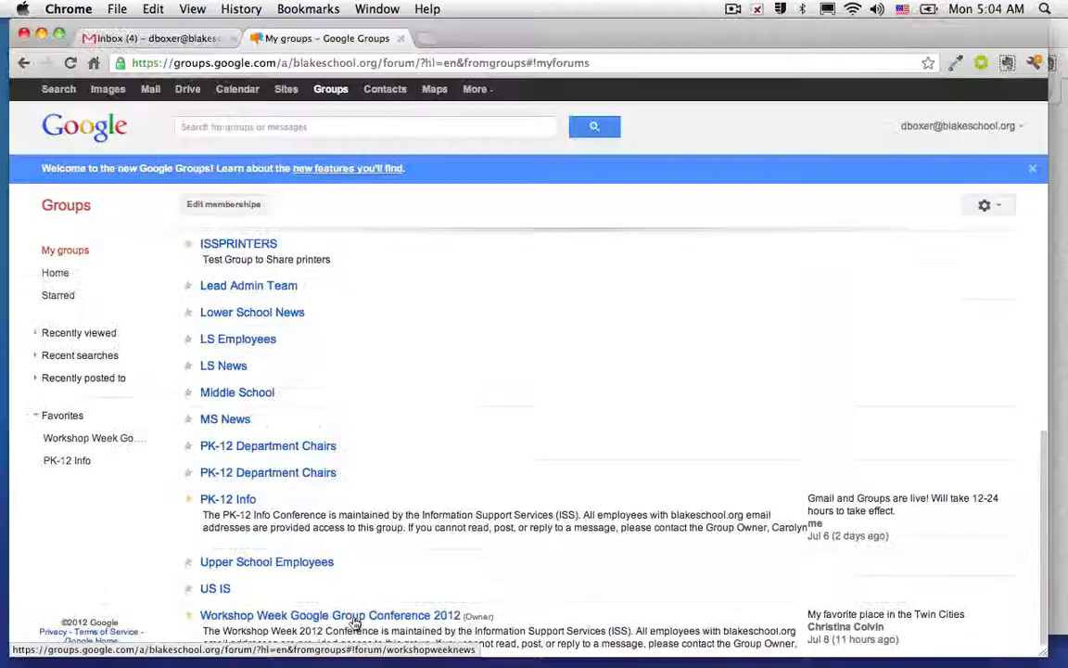
left_click(330, 616)
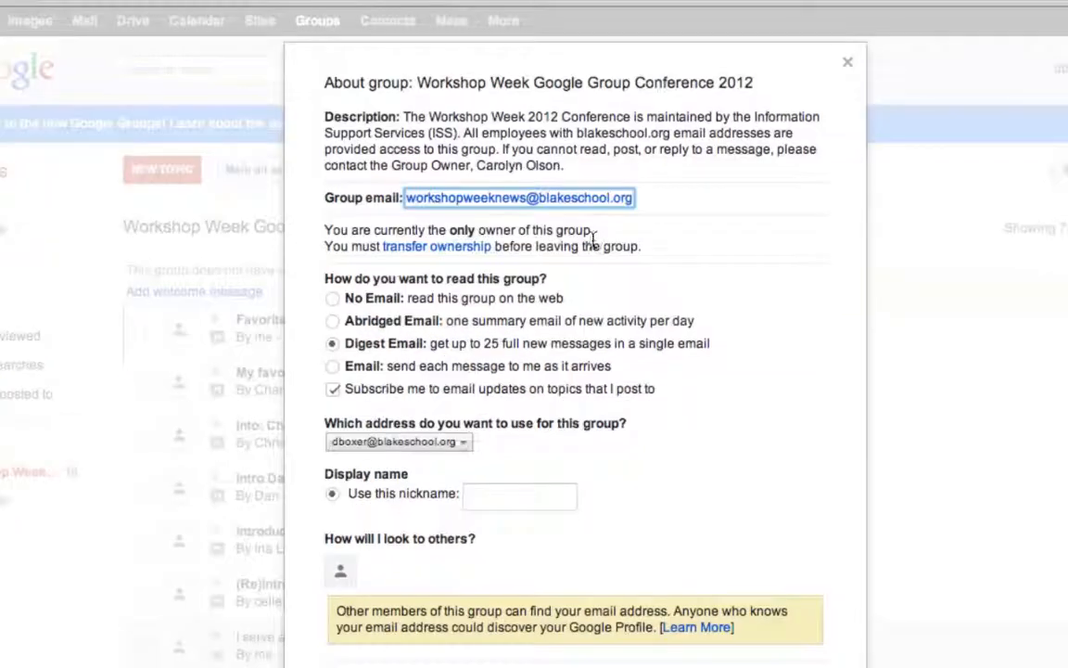
mouse_move(374, 352)
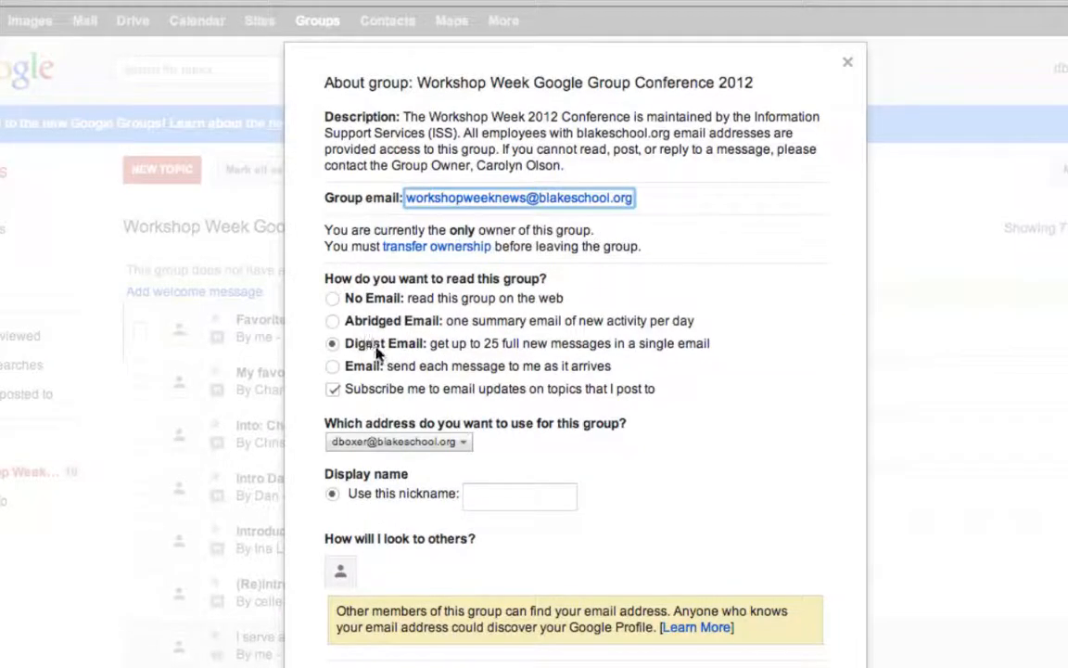
mouse_move(375, 347)
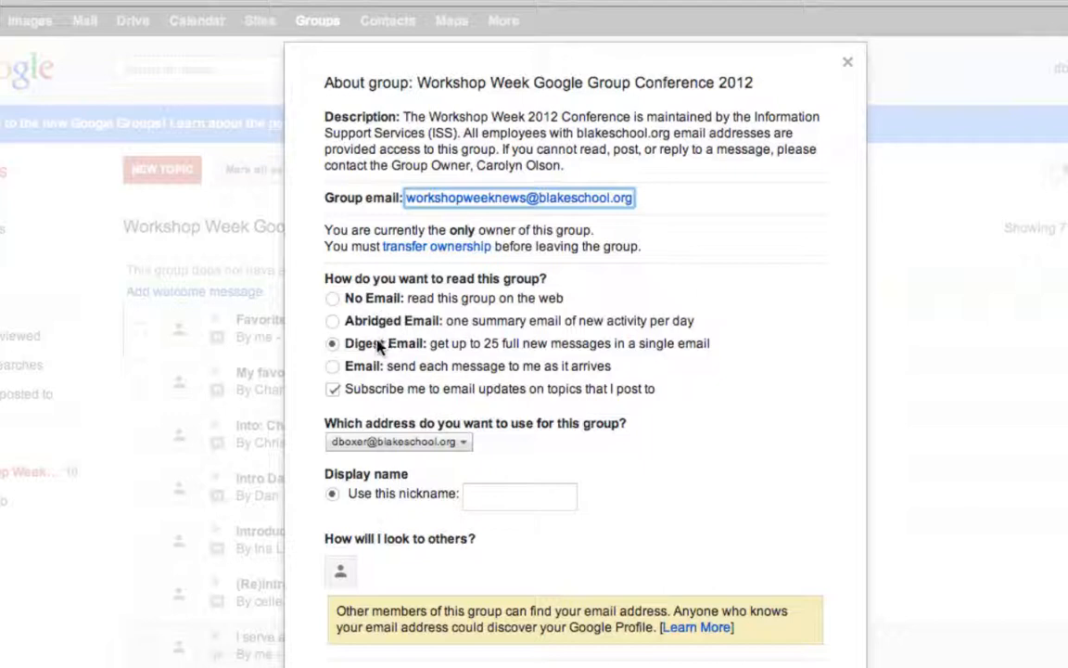
mouse_move(504, 356)
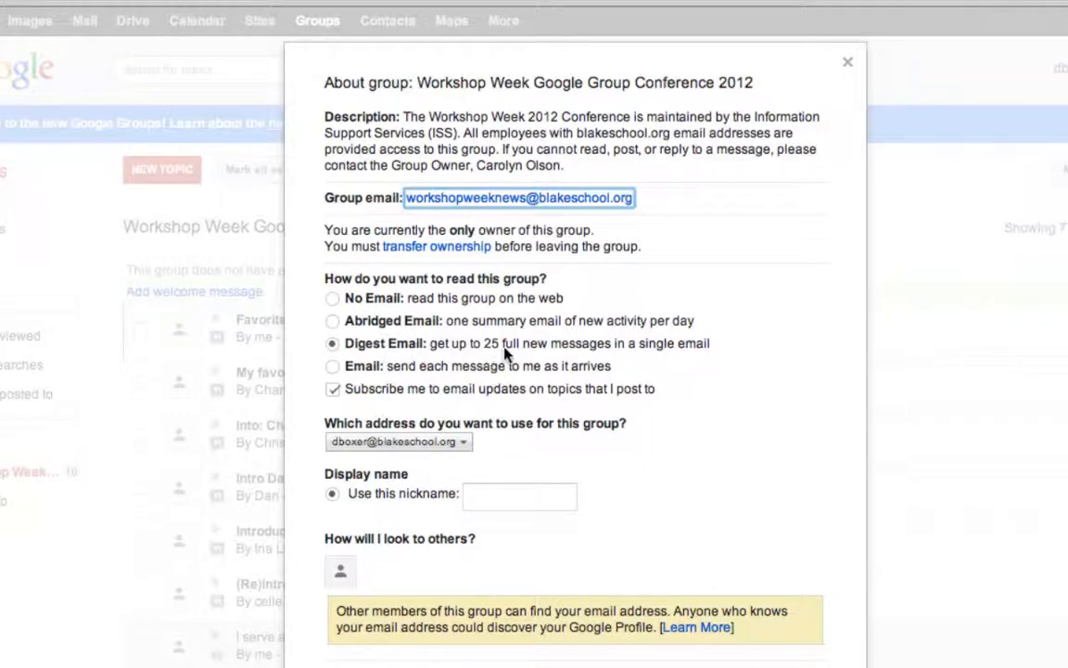
mouse_move(492, 352)
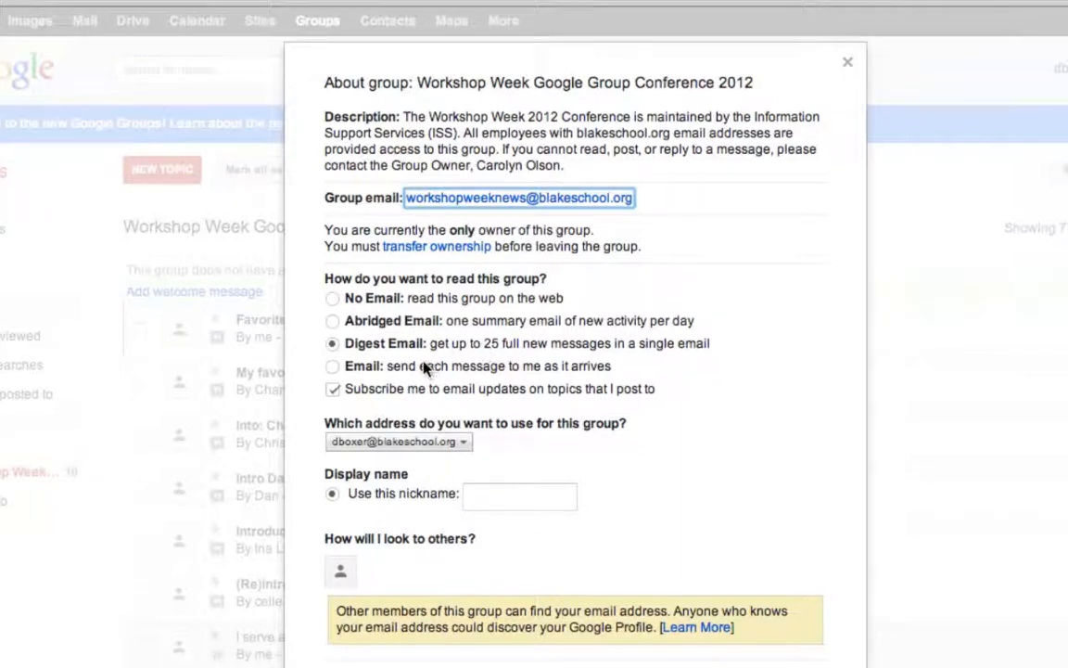
mouse_move(386, 371)
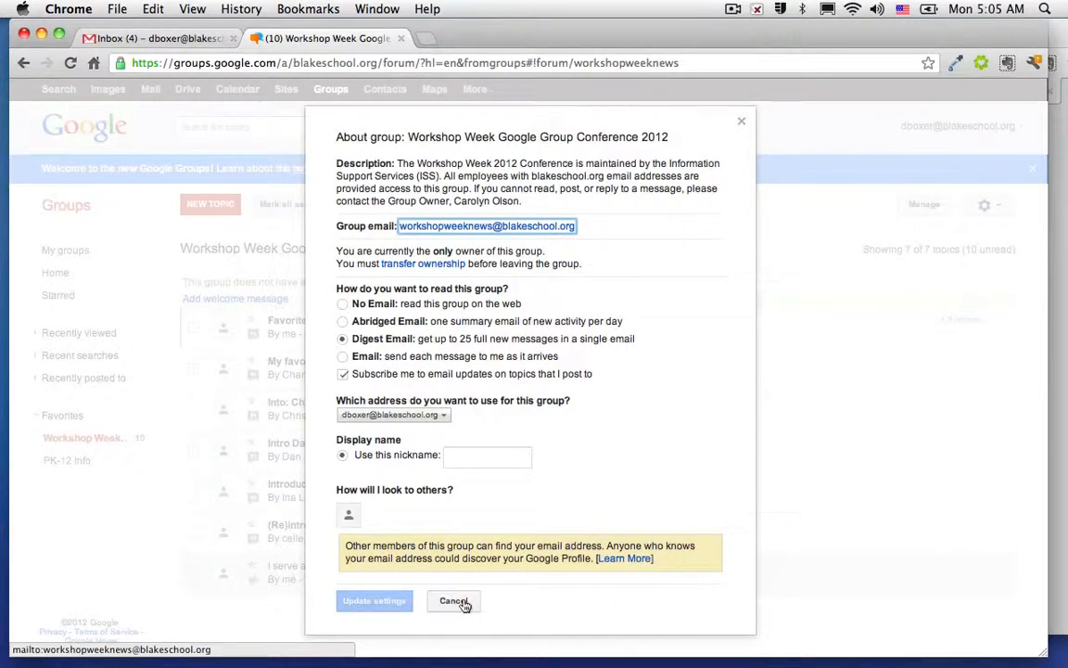
Cancel out of the membership settings, leaving Digest Email selected and the topic list showing.
left_click(453, 601)
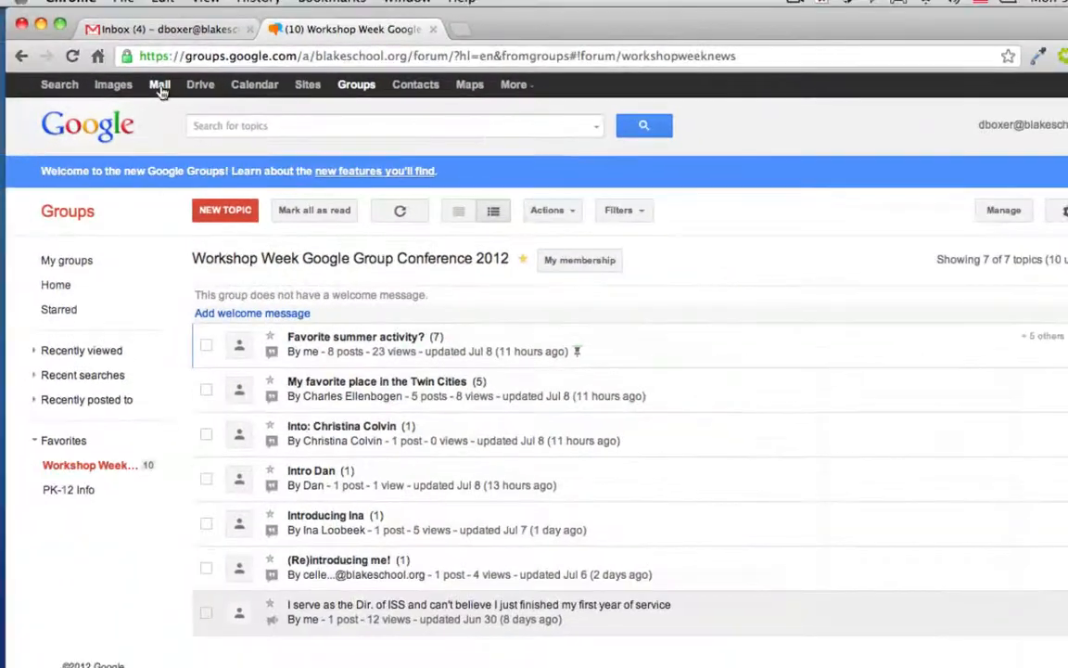
From the inbox, start a filter based on the selected Workshop Week digest message.
left_click(158, 38)
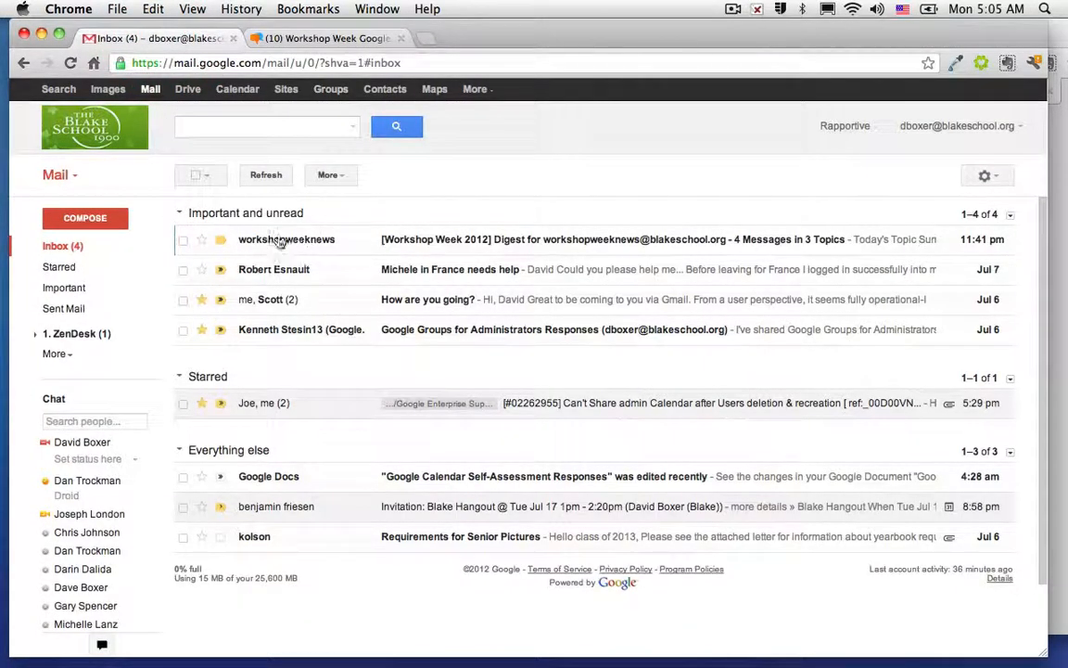
mouse_move(536, 243)
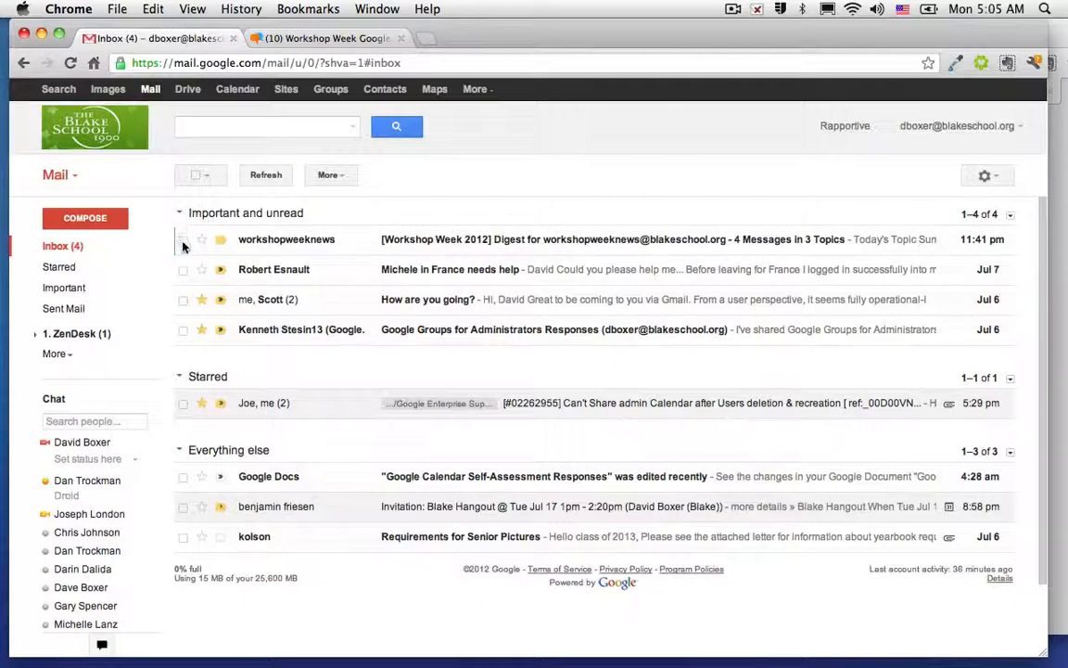
left_click(183, 240)
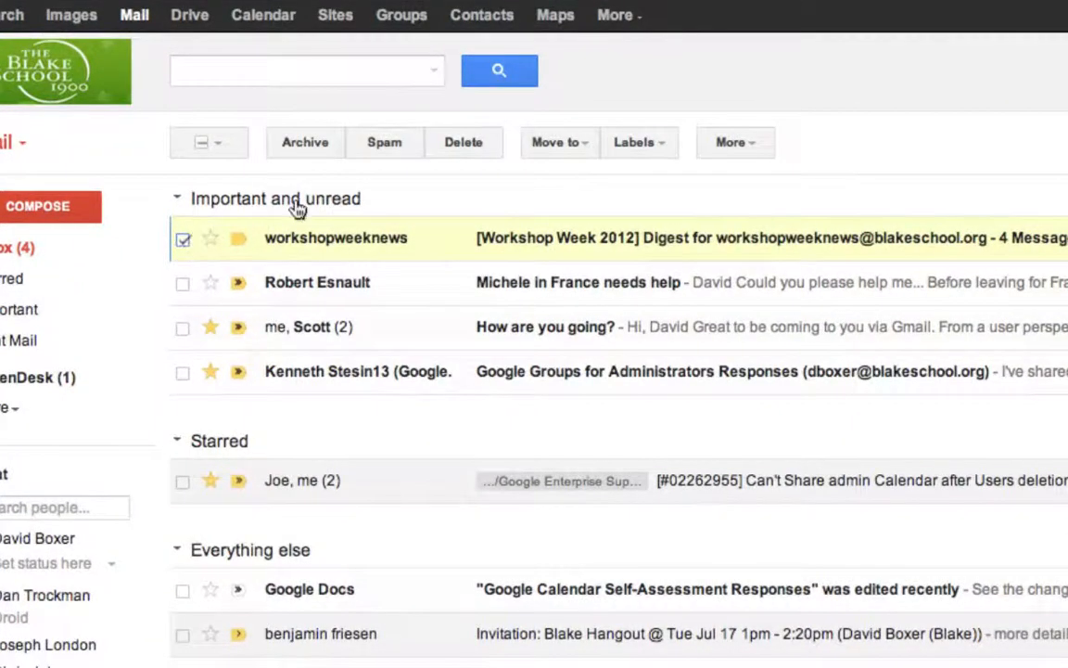
left_click(733, 141)
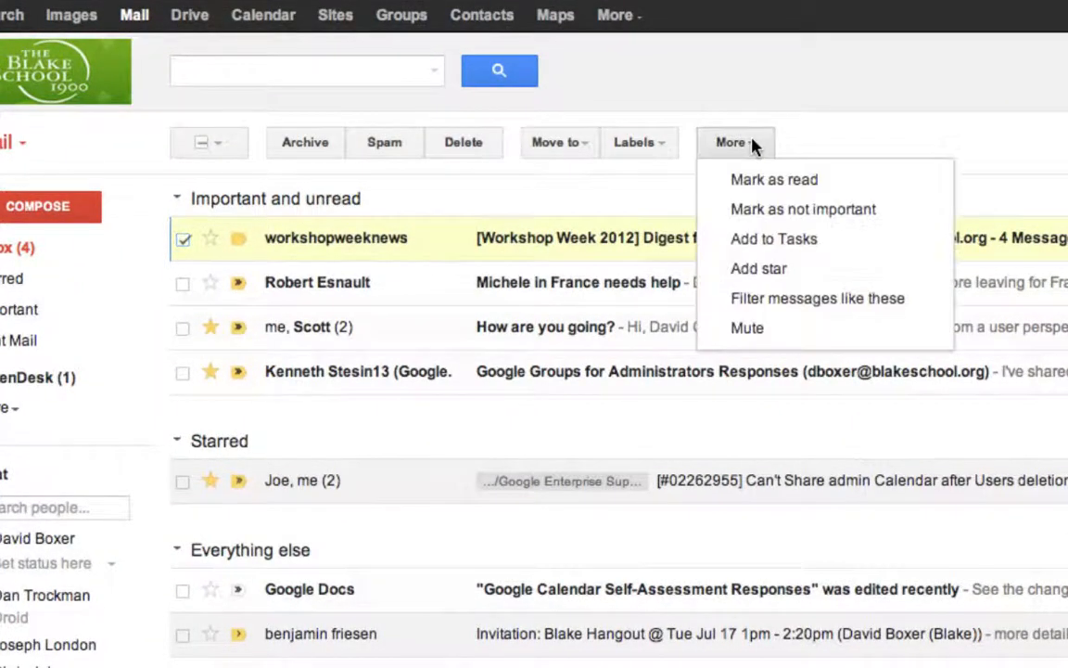
mouse_move(765, 304)
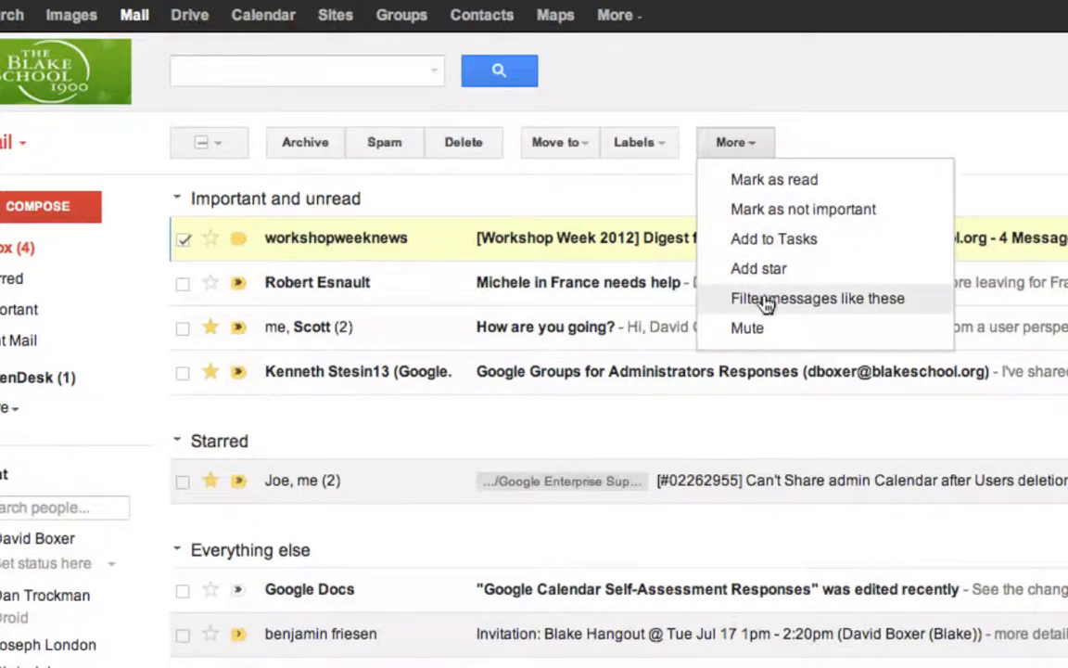
left_click(817, 296)
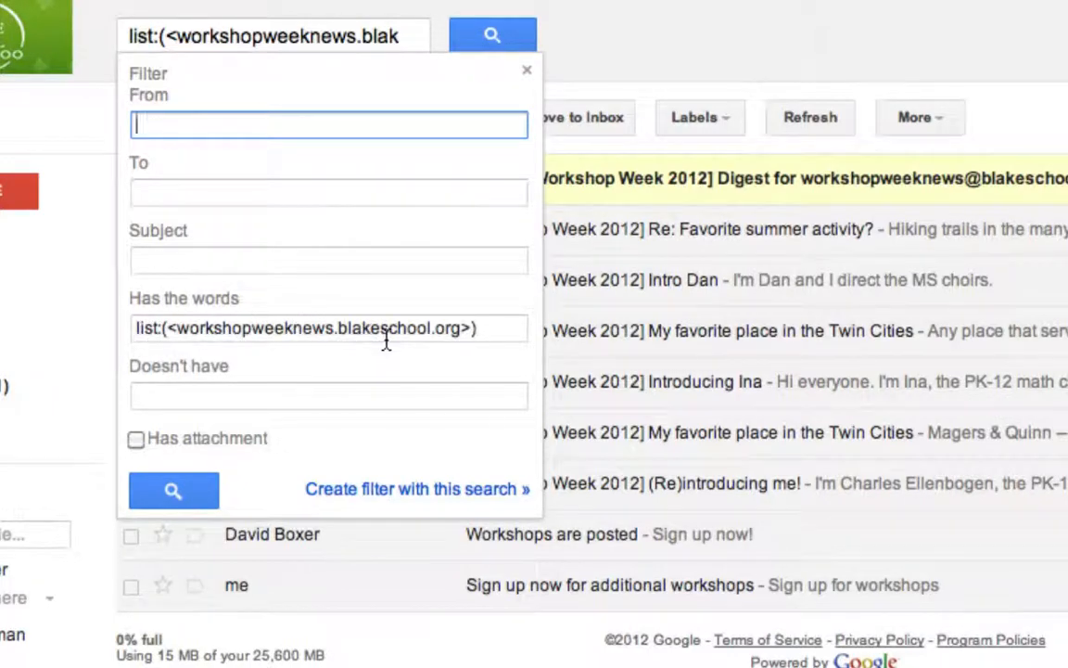
mouse_move(423, 393)
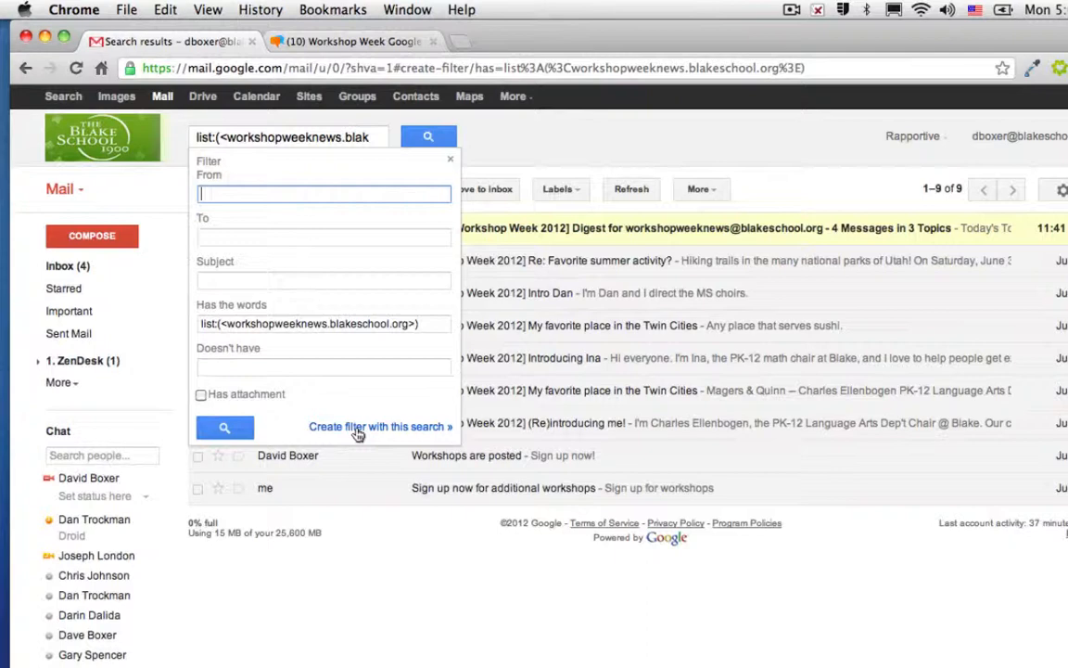
Create the filter from this search with Skip the Inbox and Apply the label enabled.
left_click(378, 425)
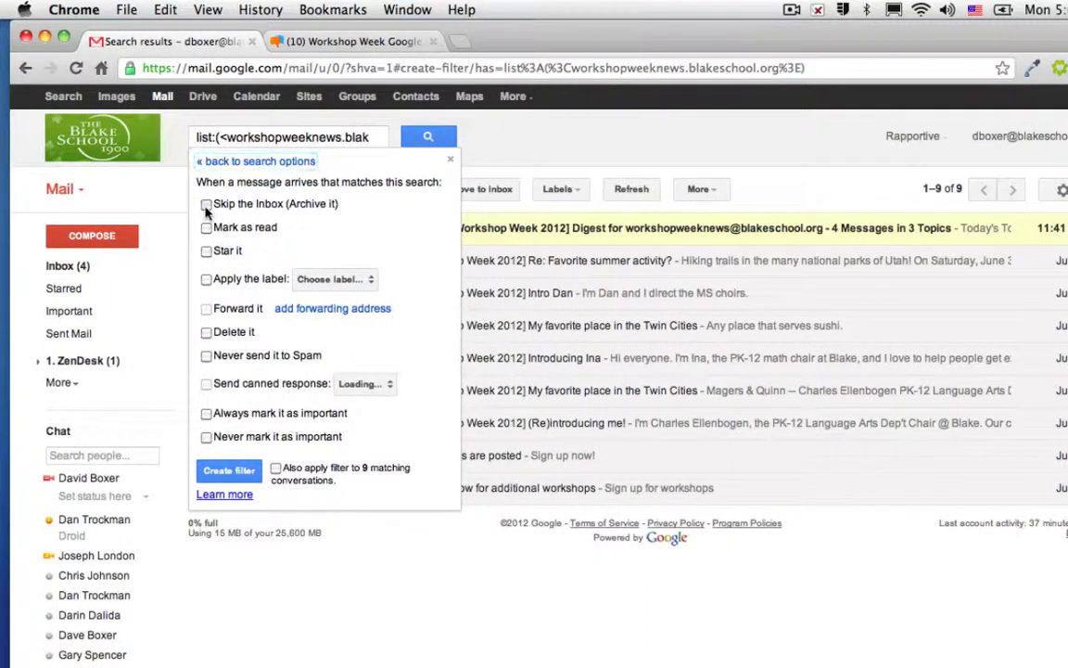
left_click(206, 202)
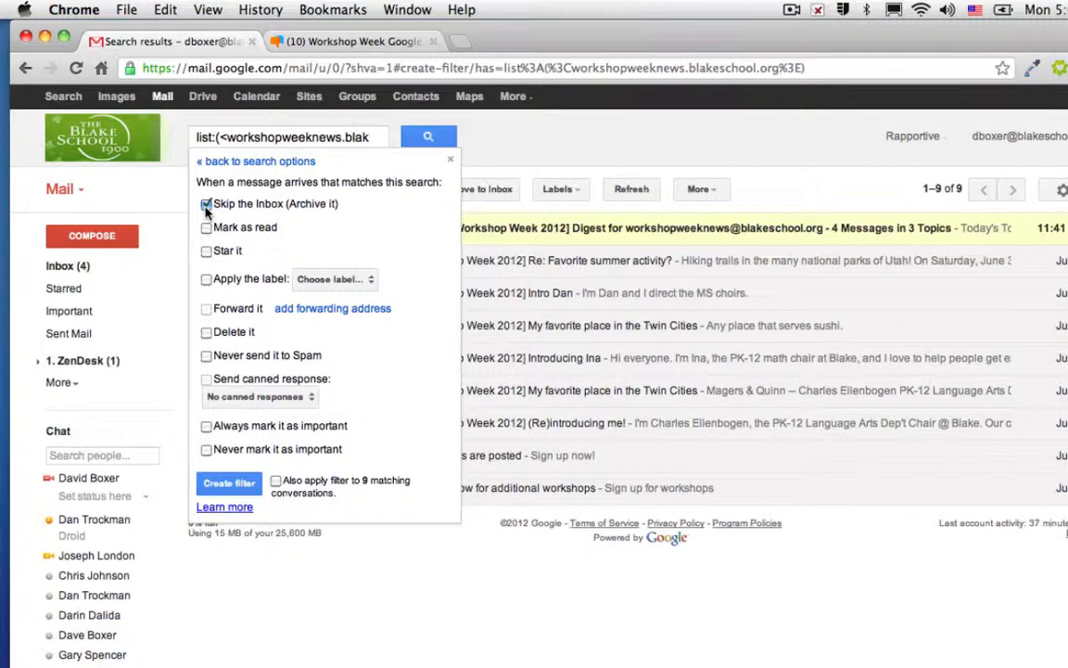
left_click(206, 278)
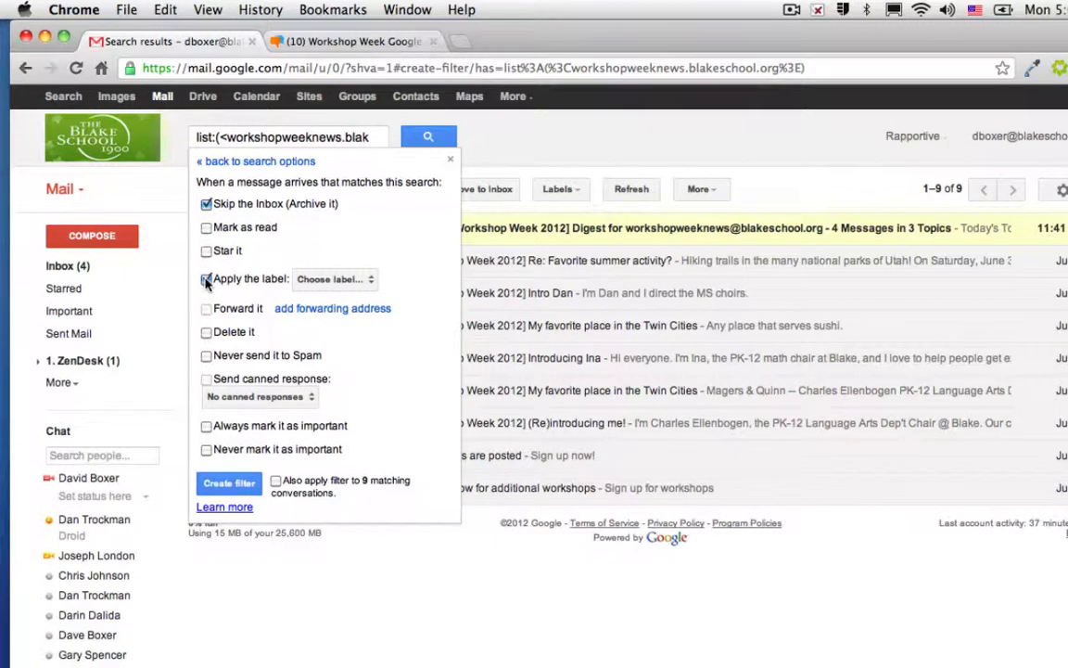
left_click(206, 278)
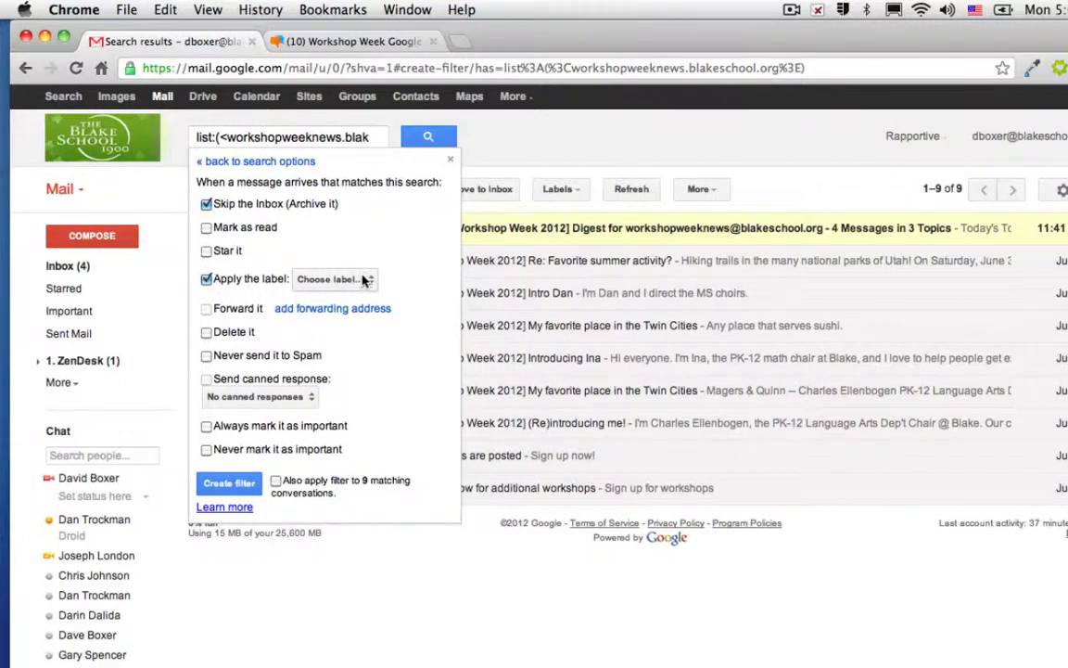
left_click(336, 278)
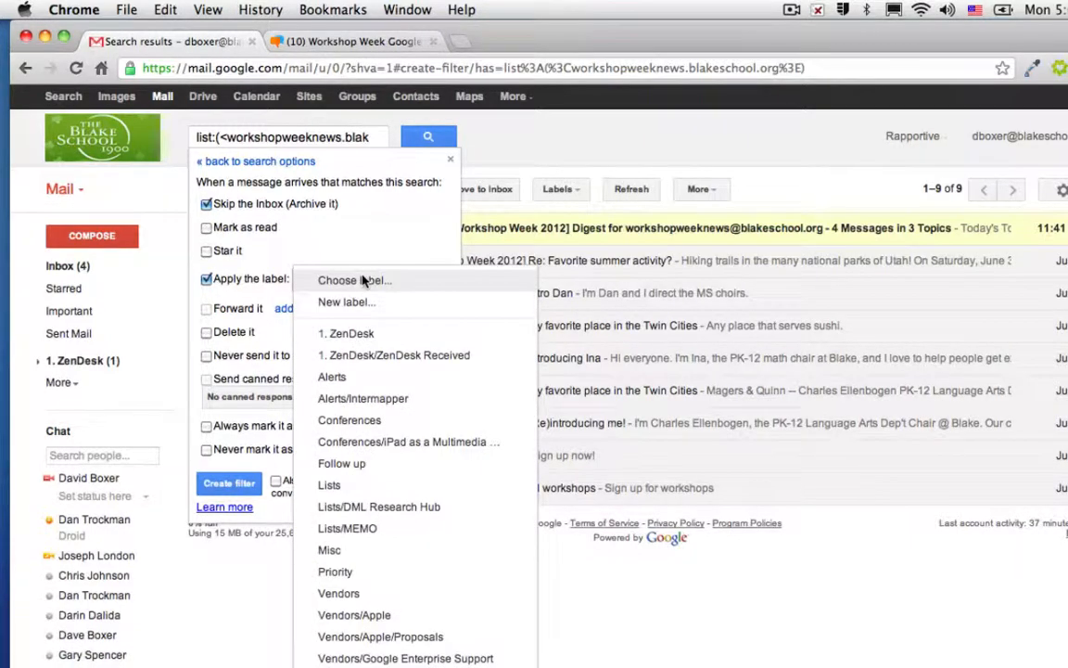
mouse_move(362, 308)
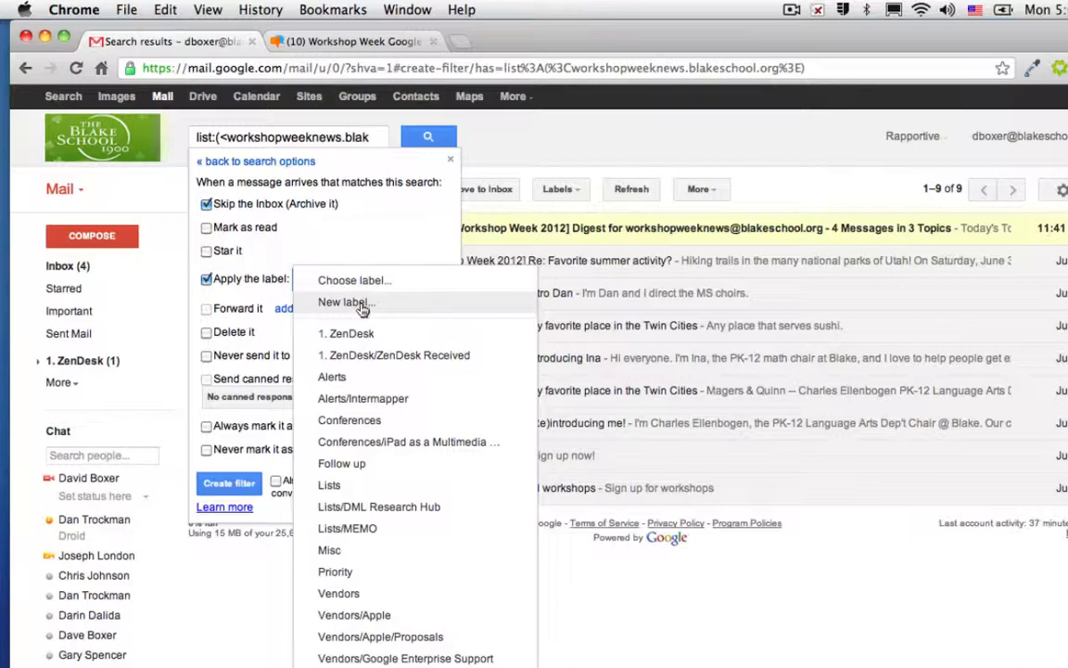
Make a new label named 'Group' and also apply the filter to the 9 matching conversations.
left_click(344, 302)
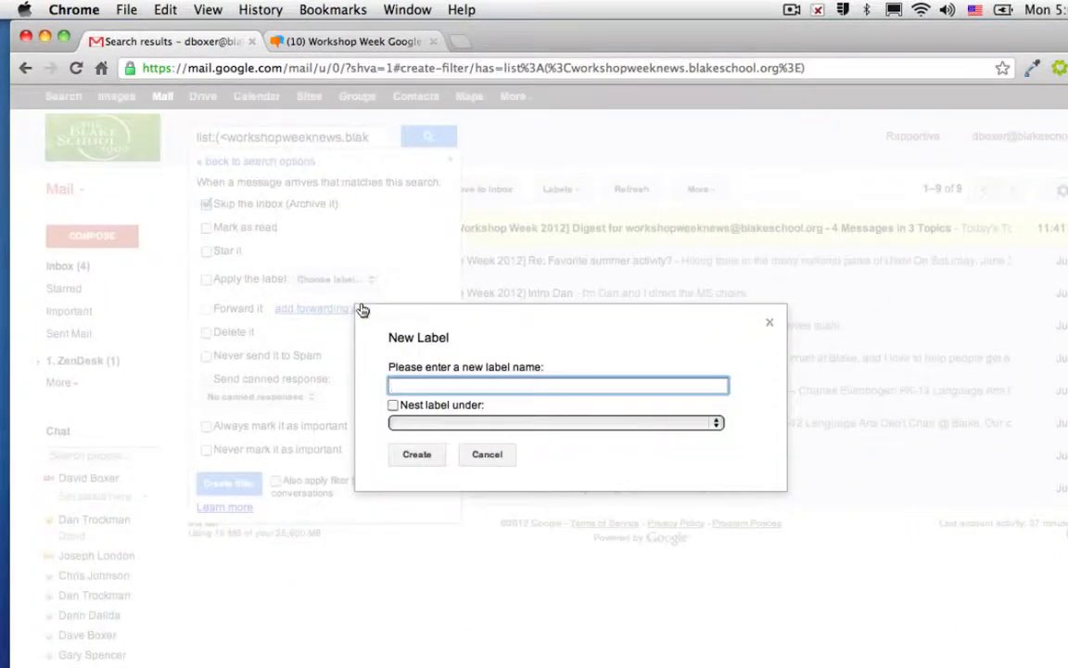
type("Group")
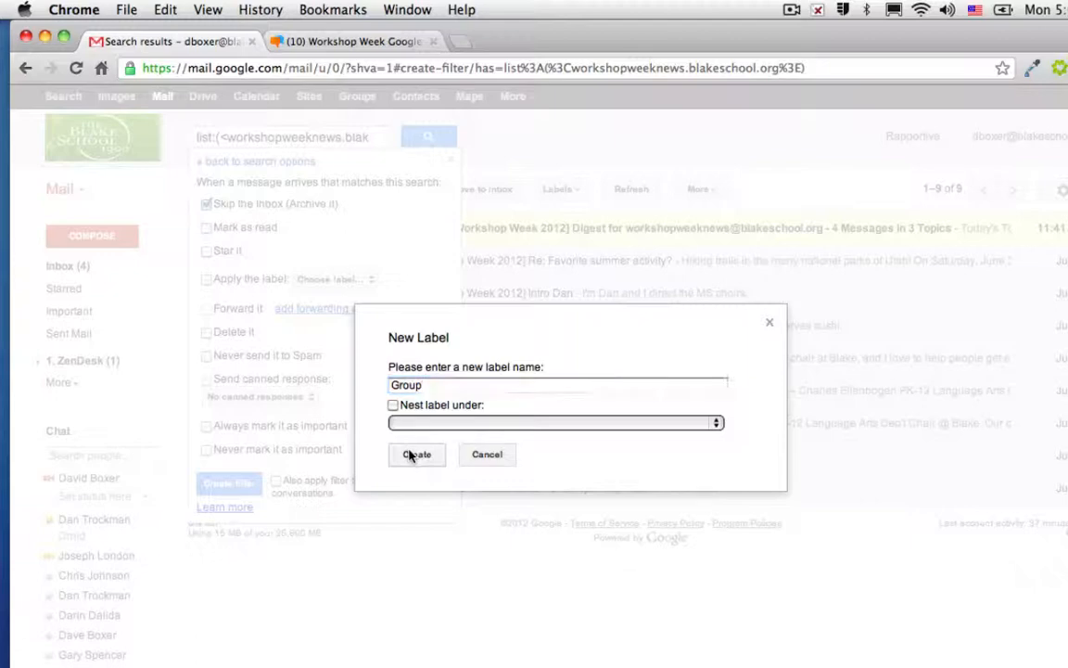
left_click(415, 454)
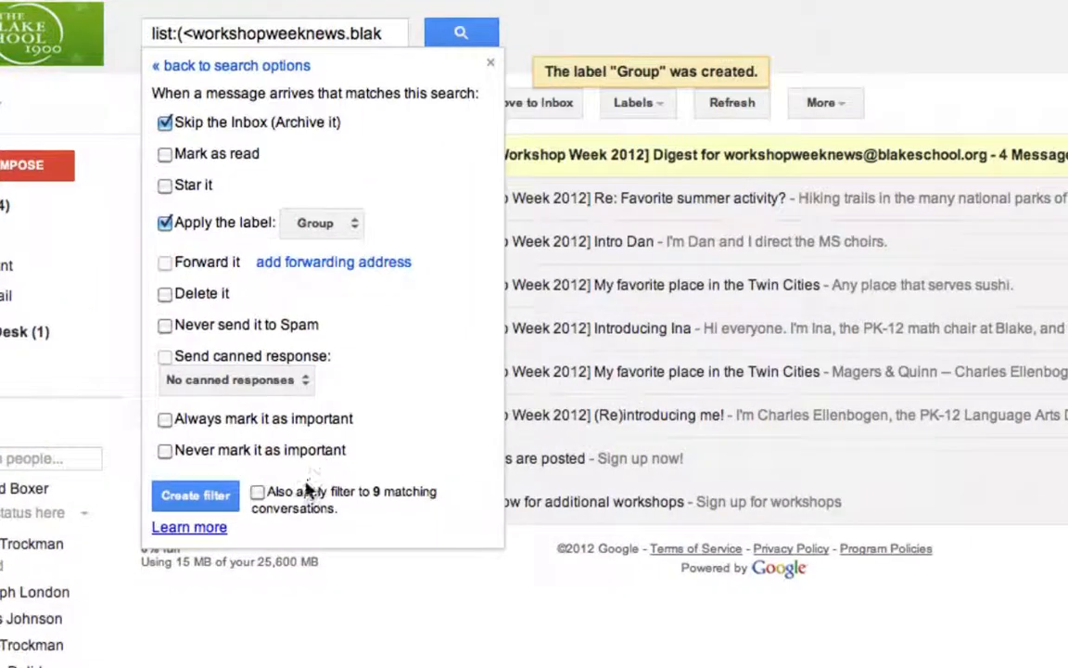
left_click(256, 492)
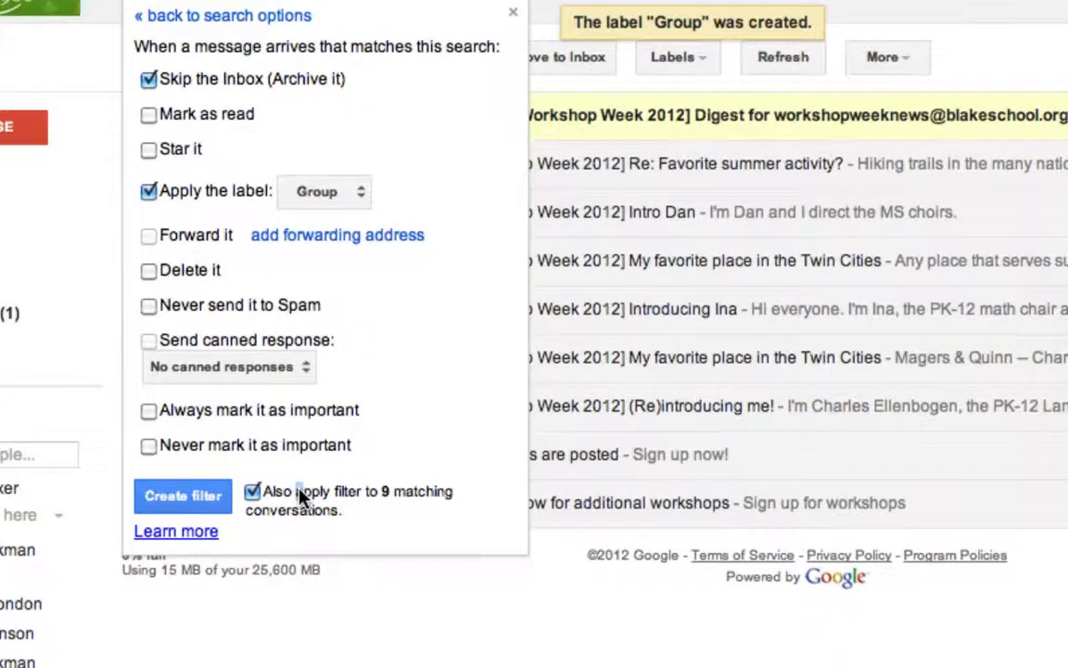
mouse_move(351, 519)
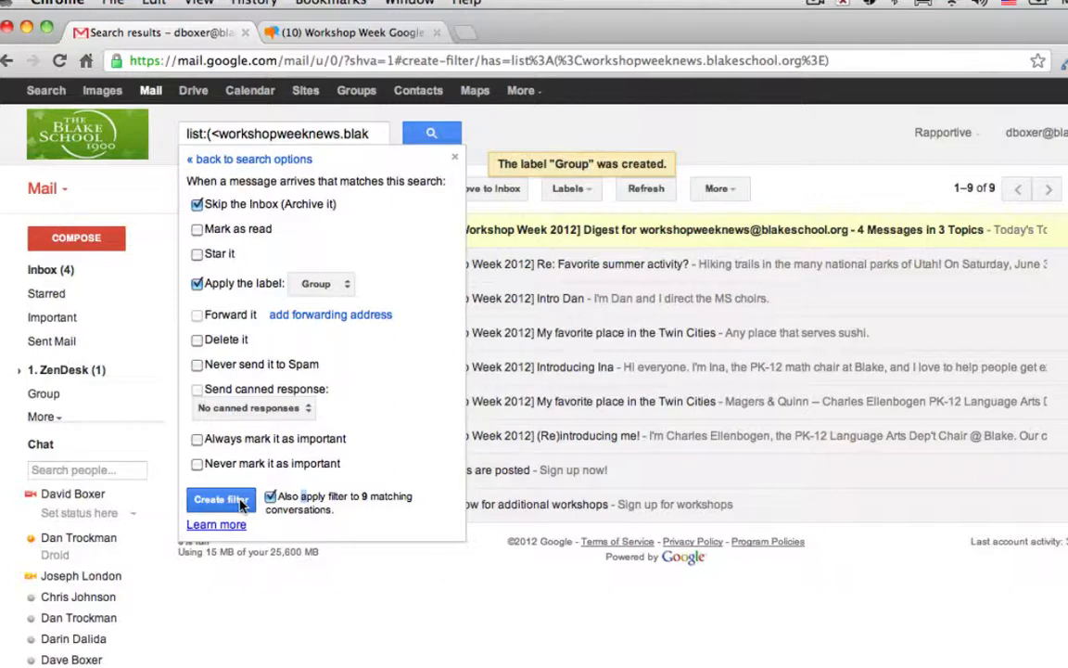
Save the filter and show the messages filed under the Group label.
left_click(220, 499)
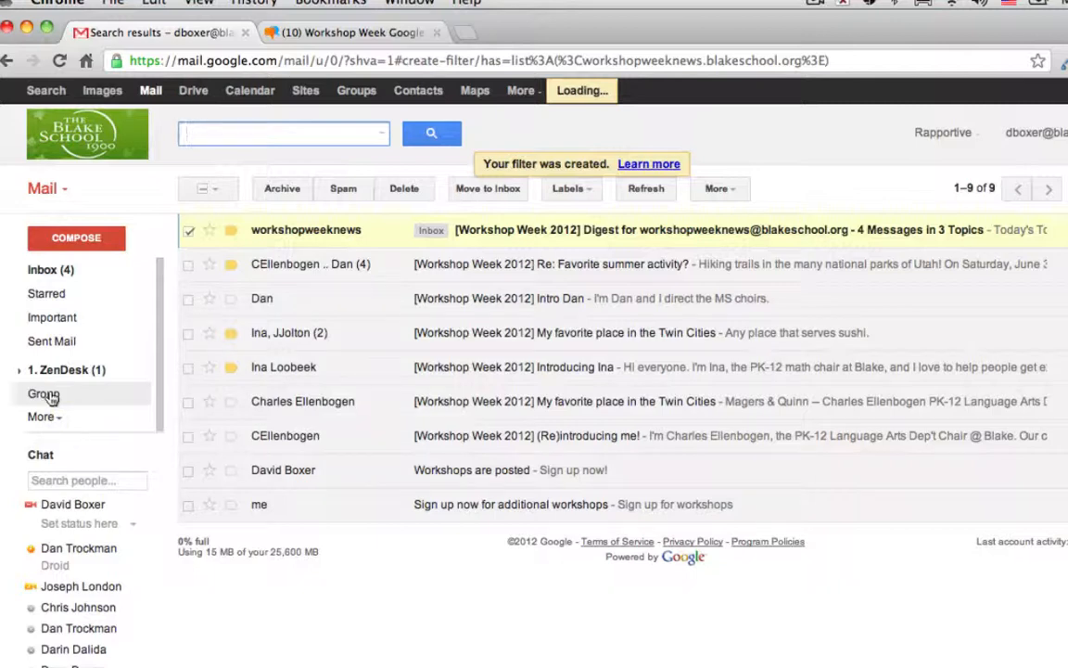
left_click(45, 394)
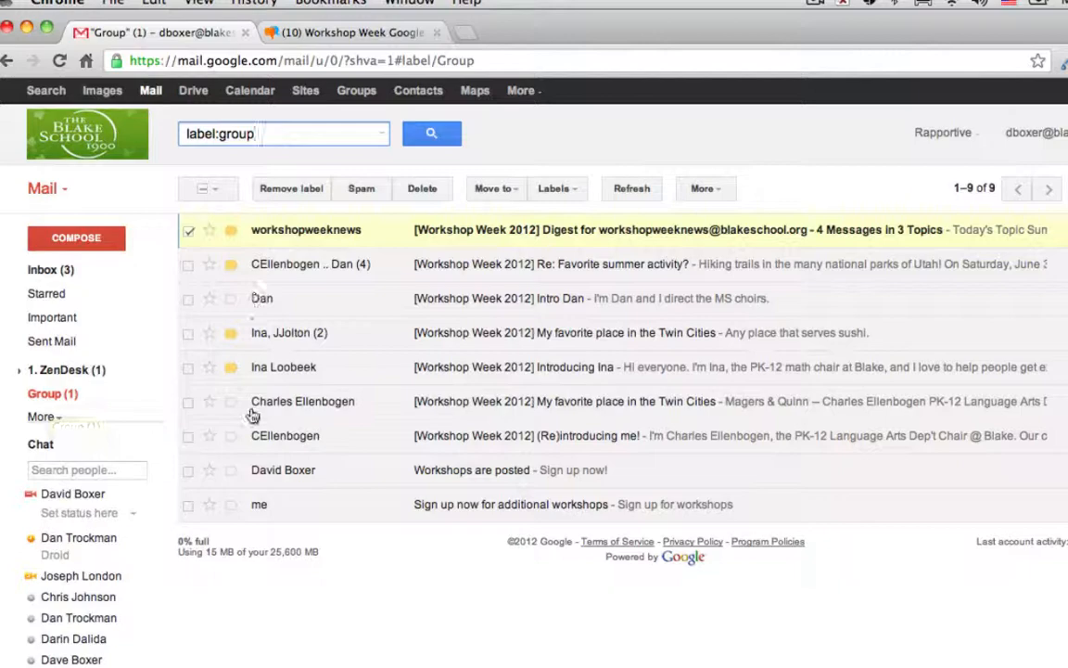
mouse_move(230, 490)
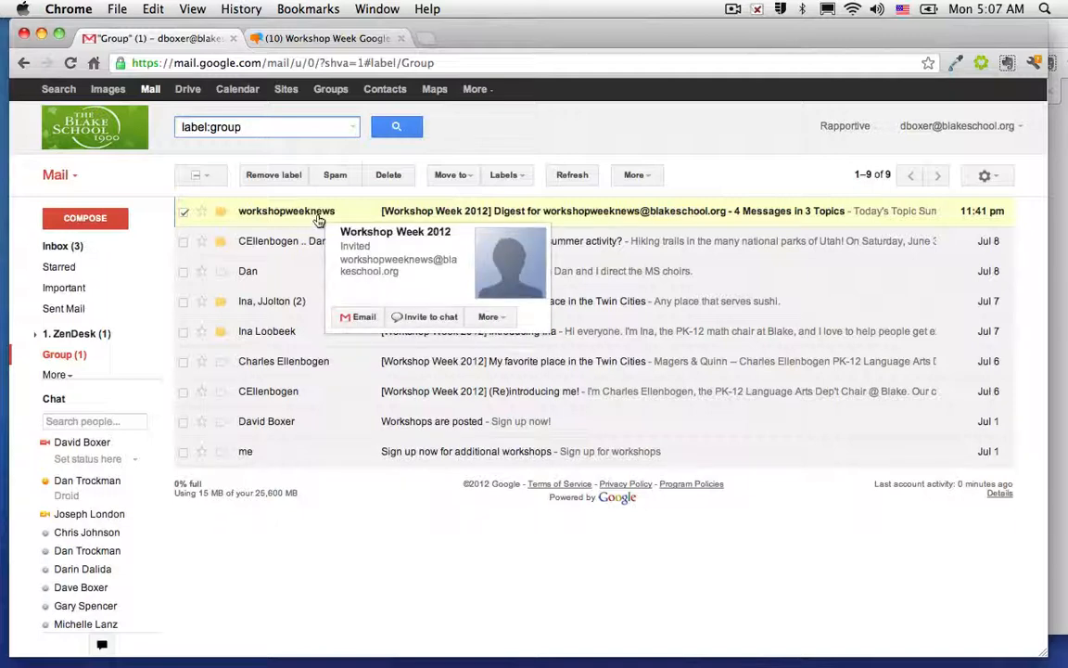
Begin a reply to the Workshop Week digest message from the Group label.
left_click(286, 212)
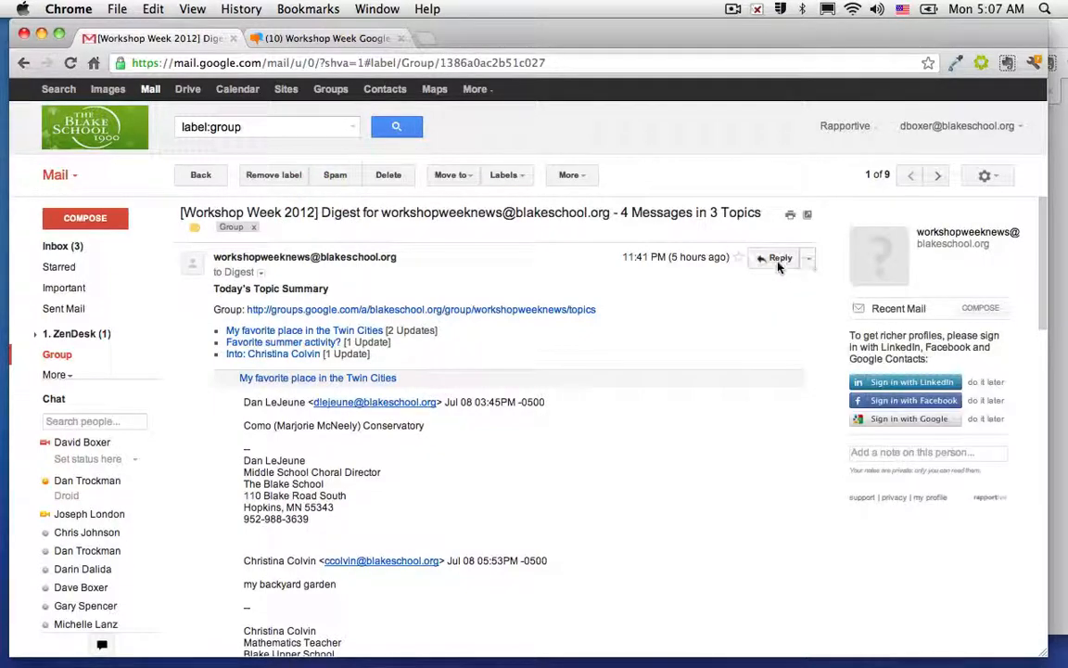
left_click(775, 256)
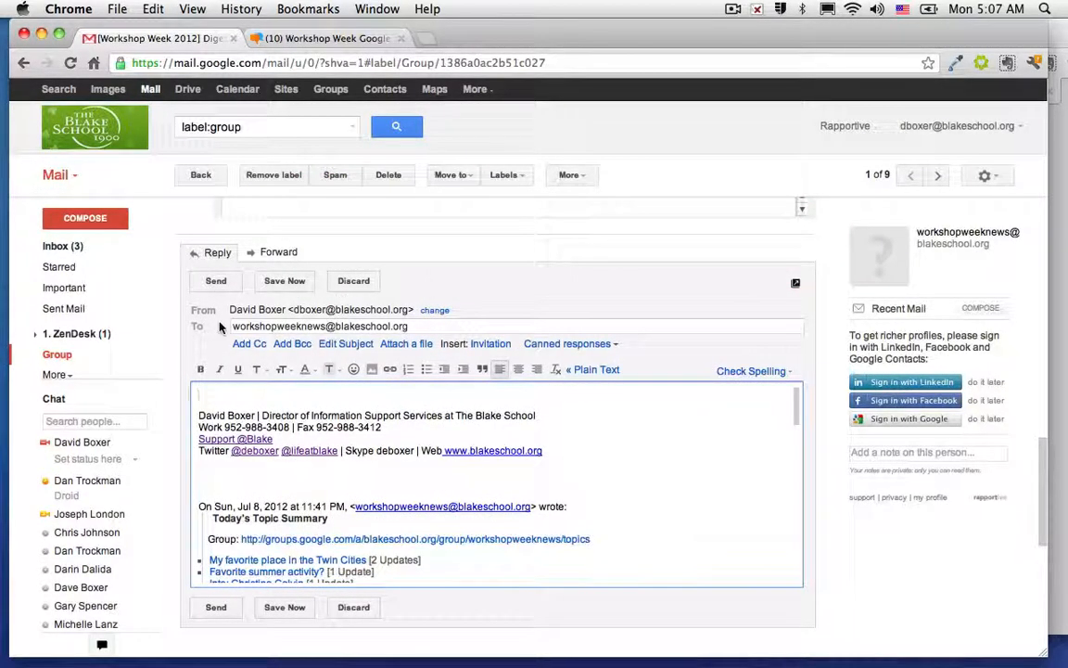